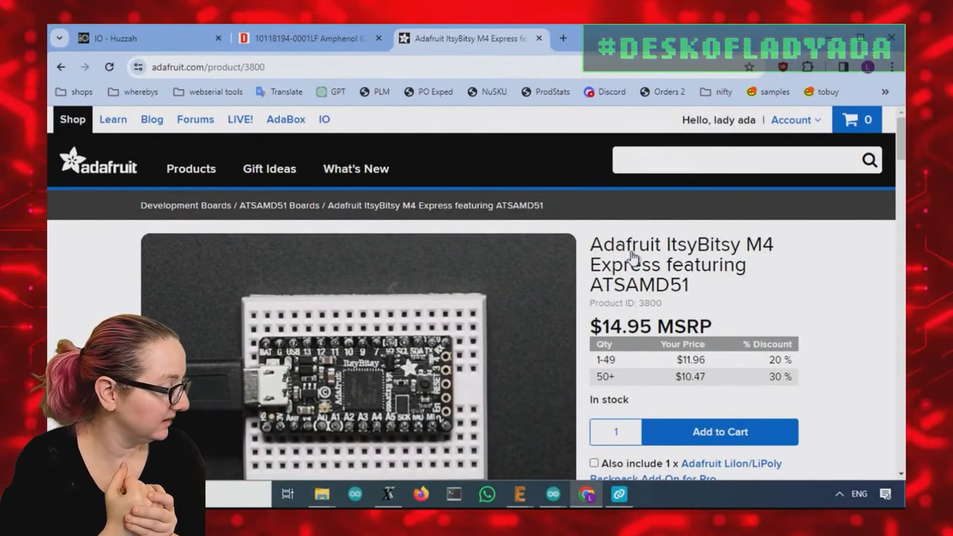
- Go to digikey.com and search the catalogue for 'micro usb'
scroll("down", 3)
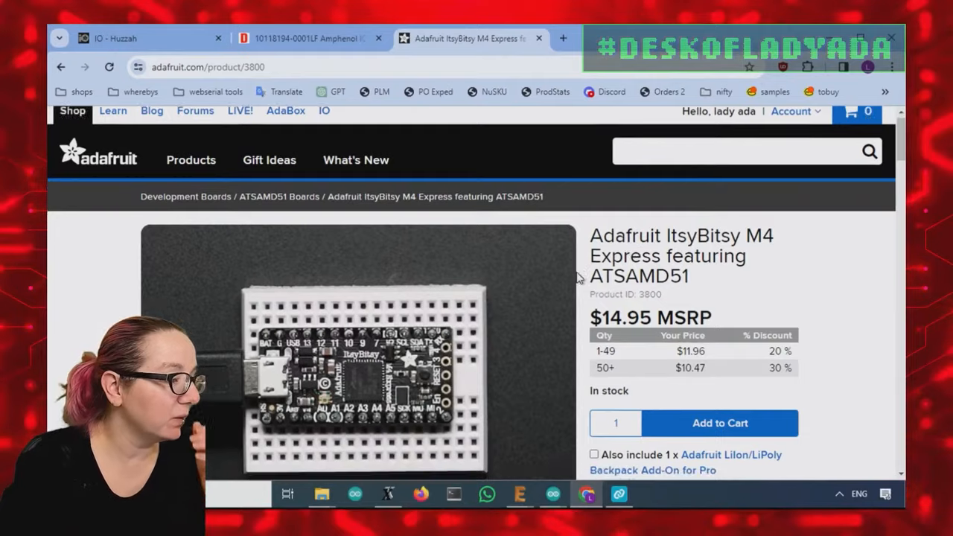
scroll("down", 3)
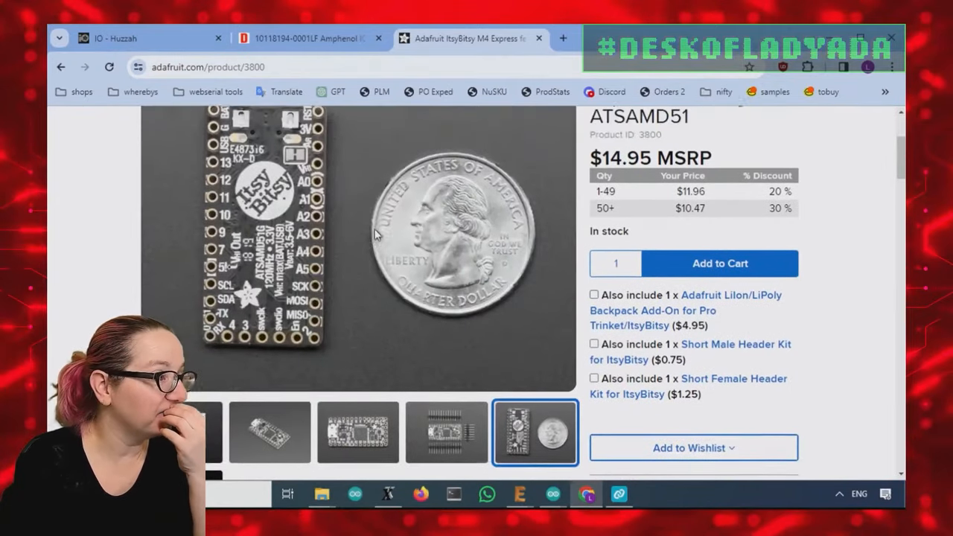
scroll("up", 3)
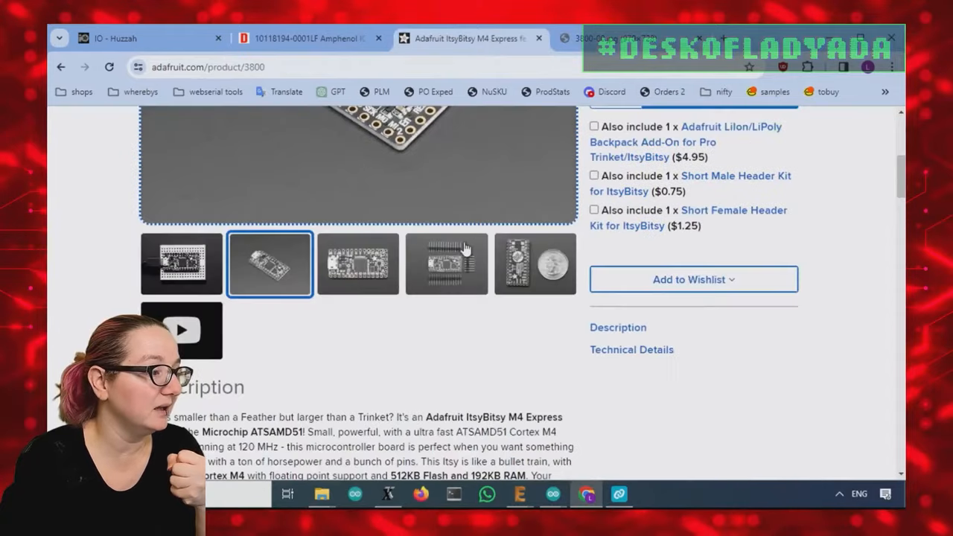
scroll("up", 3)
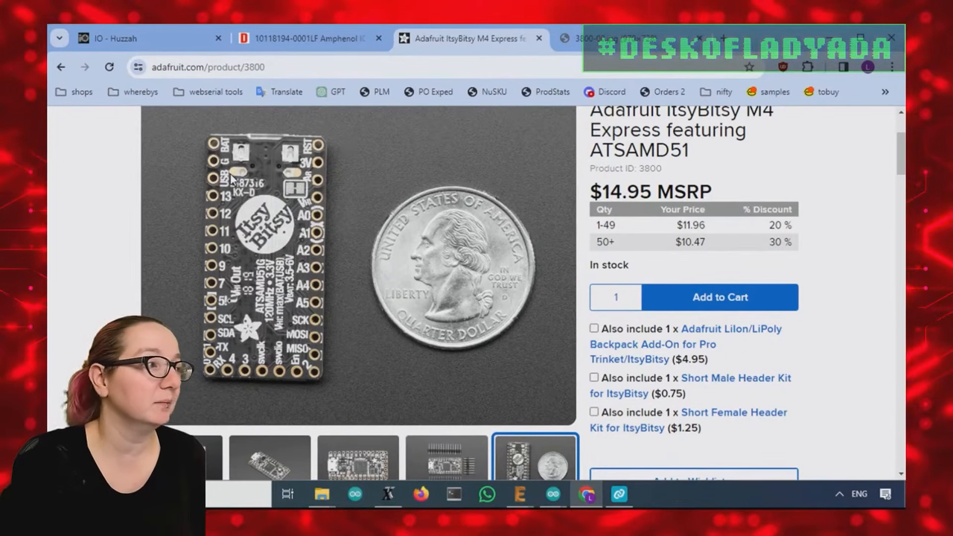
type("digikey.com")
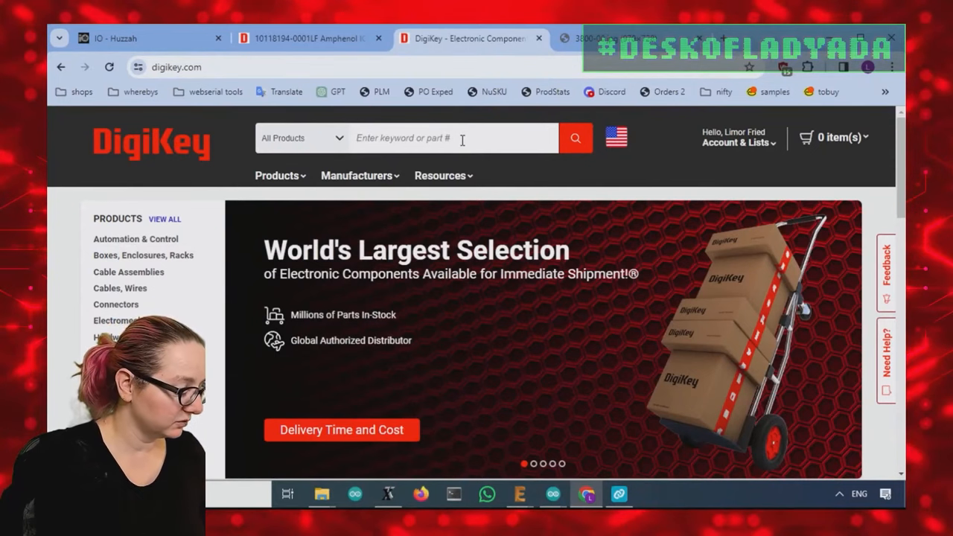
type("micro usb")
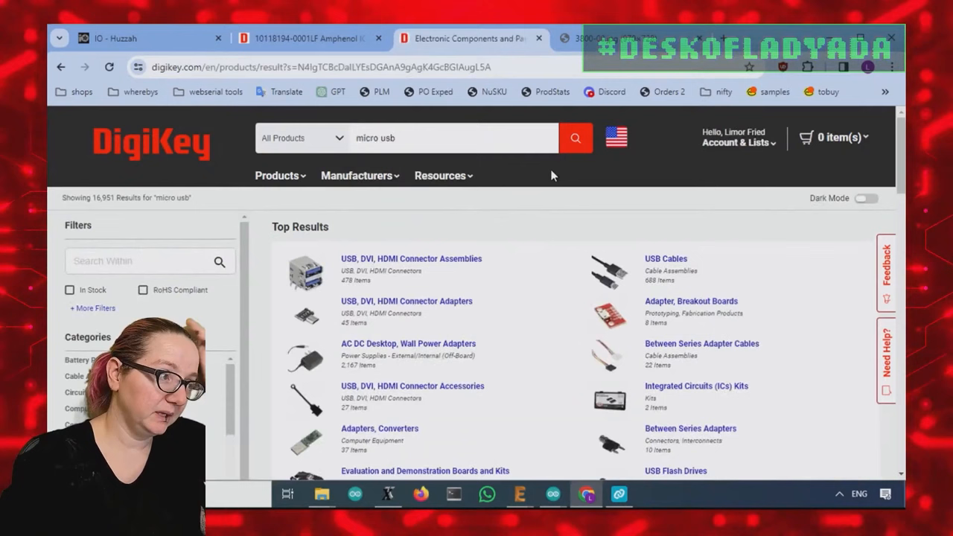
mouse_move(548, 347)
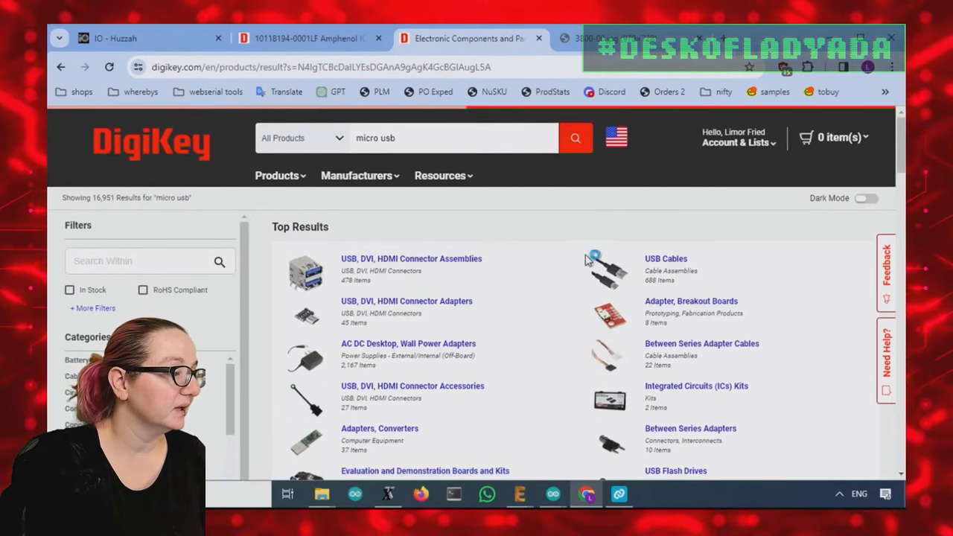
- Open the USB, DVI, HDMI Connector Assemblies category filtered to active USB micro B types
left_click(411, 259)
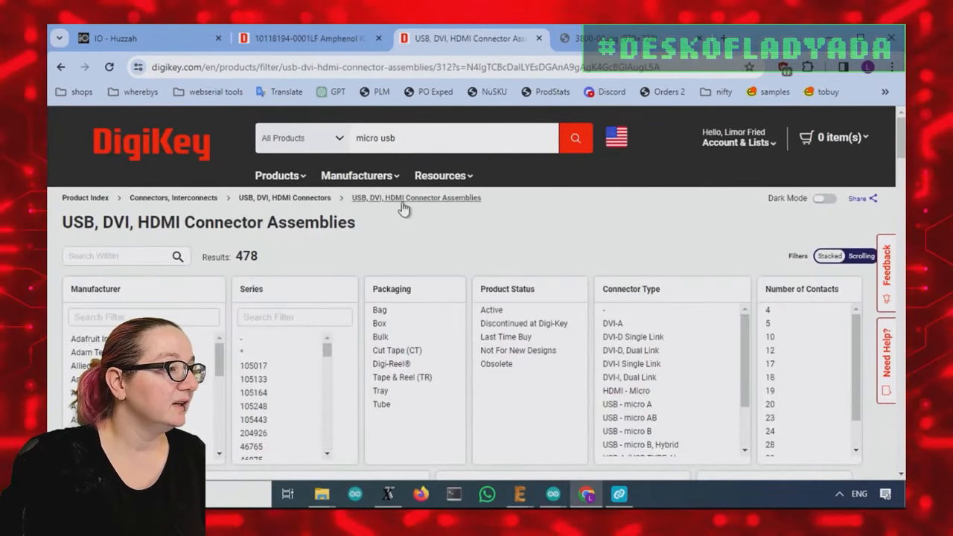
left_click(415, 198)
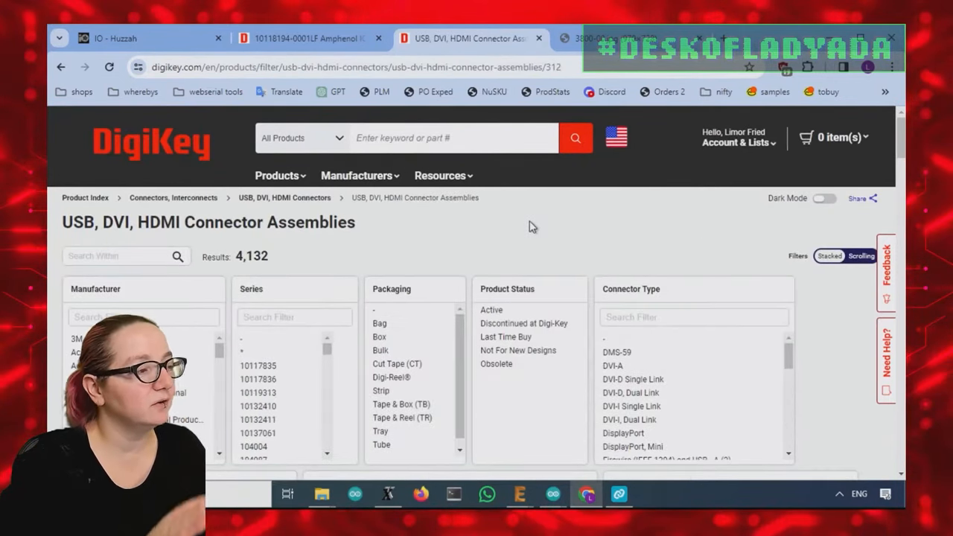
scroll("down", 3)
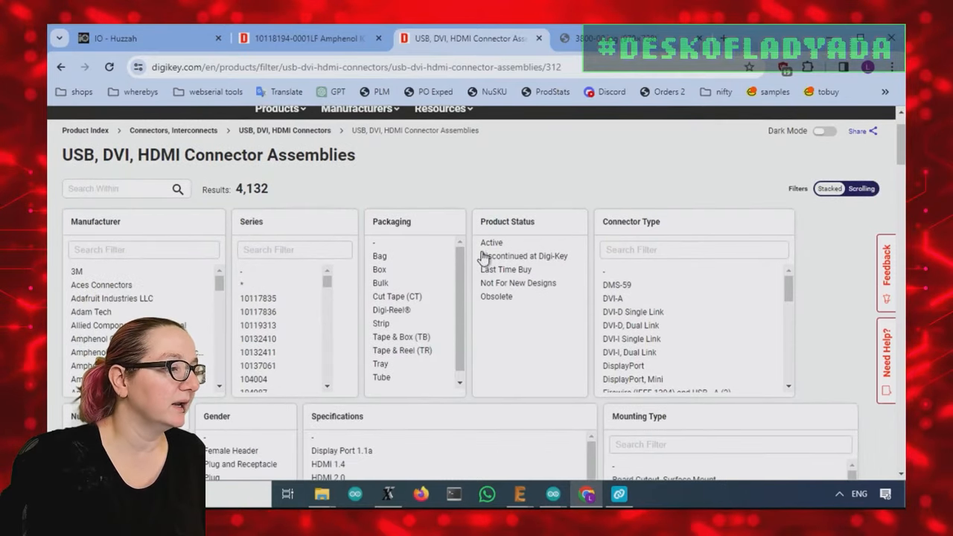
scroll("down", 3)
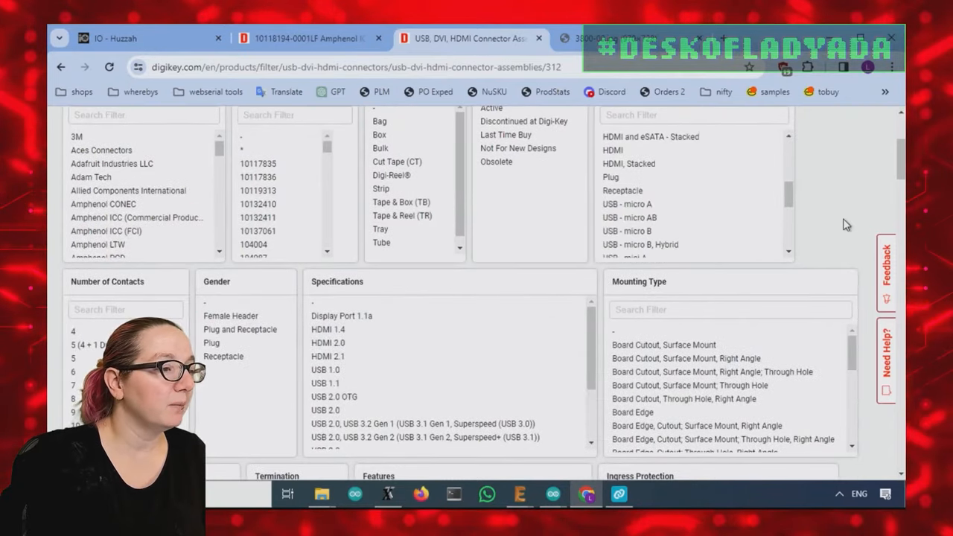
type("mid")
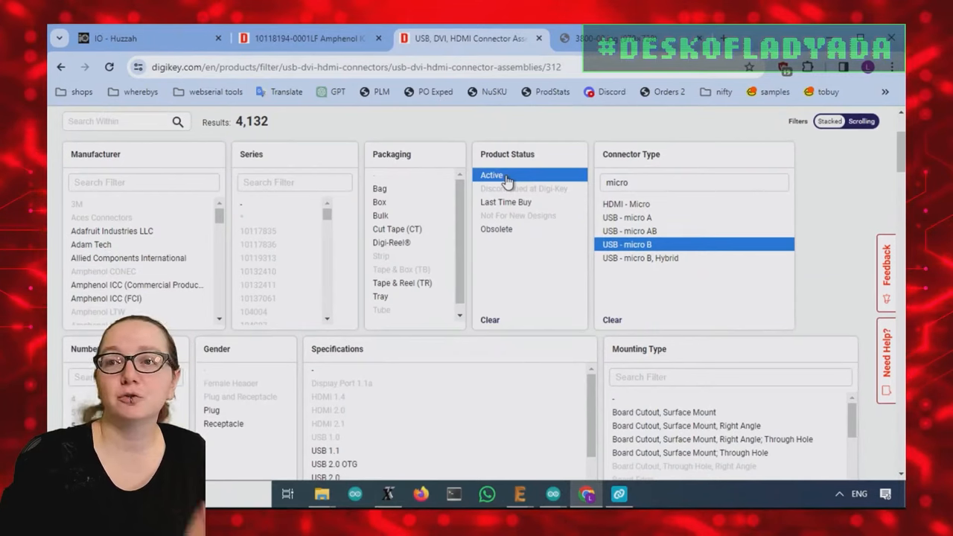
- Keep in-stock parts, exclude marketplace products, and apply all filters for 19 results
scroll("down", 3)
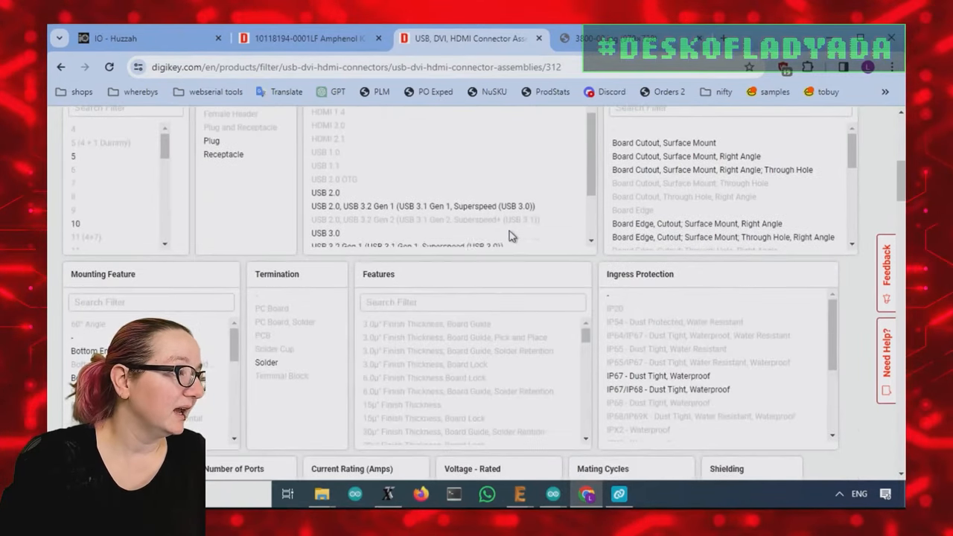
scroll("down", 3)
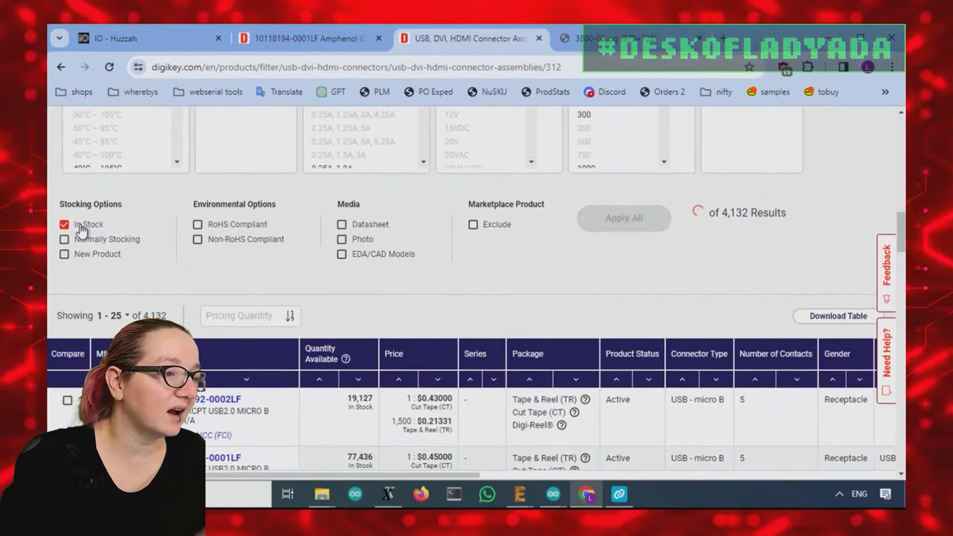
left_click(473, 225)
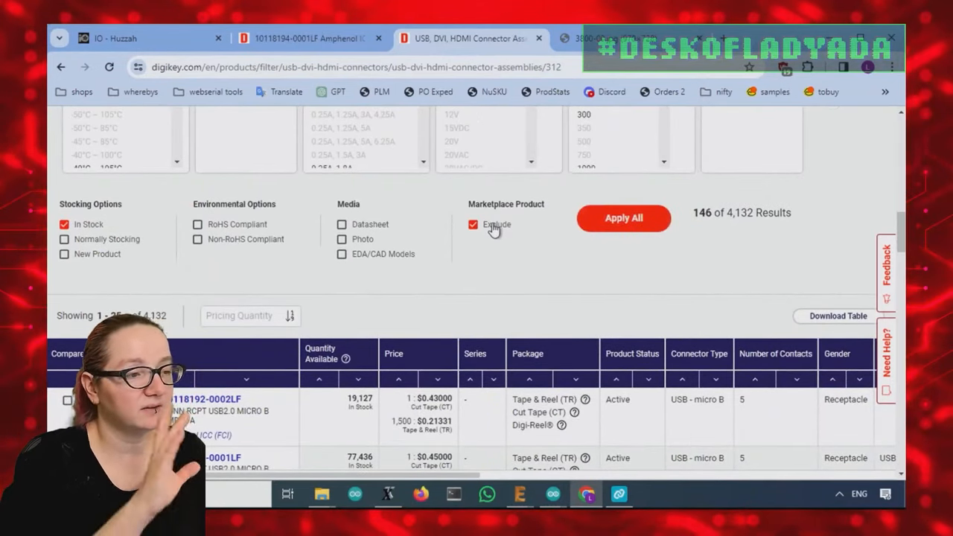
left_click(623, 217)
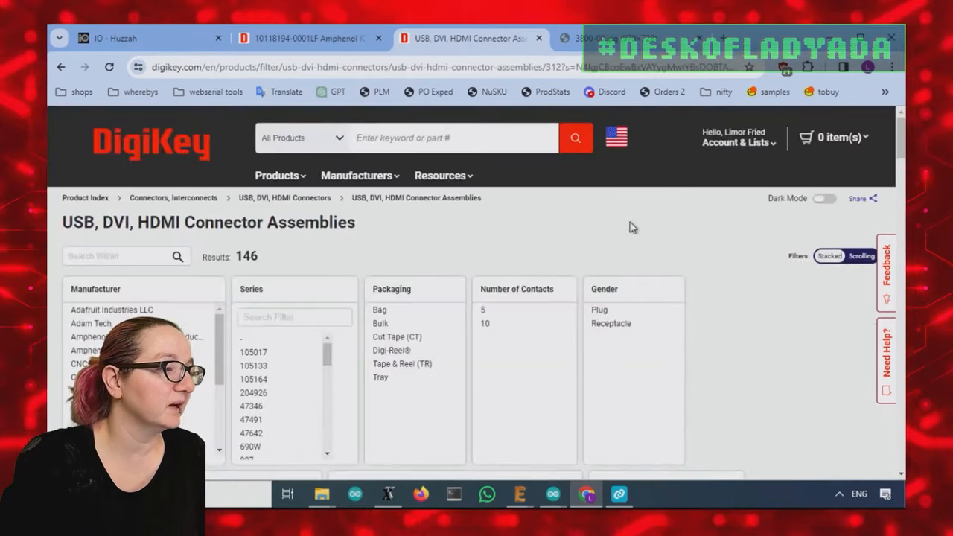
scroll("down", 3)
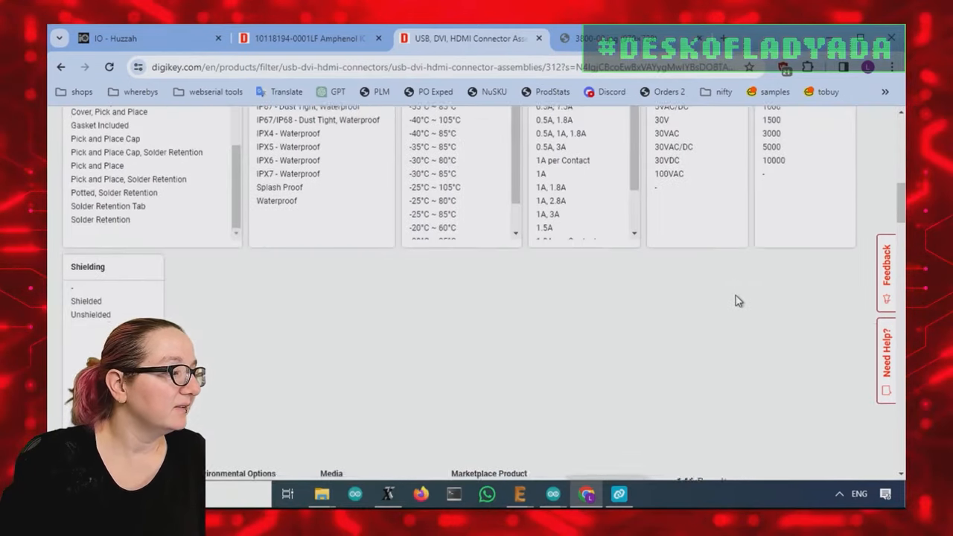
scroll("up", 3)
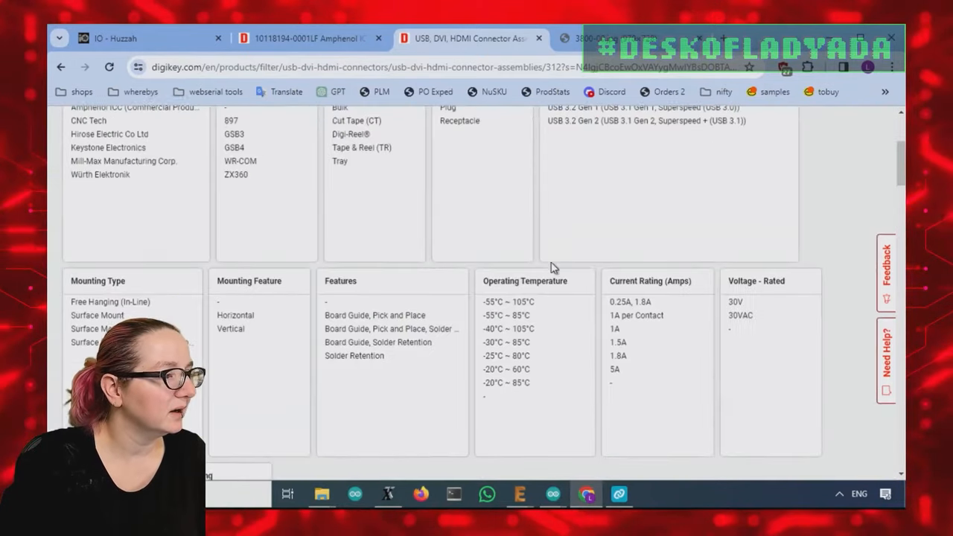
scroll("down", 3)
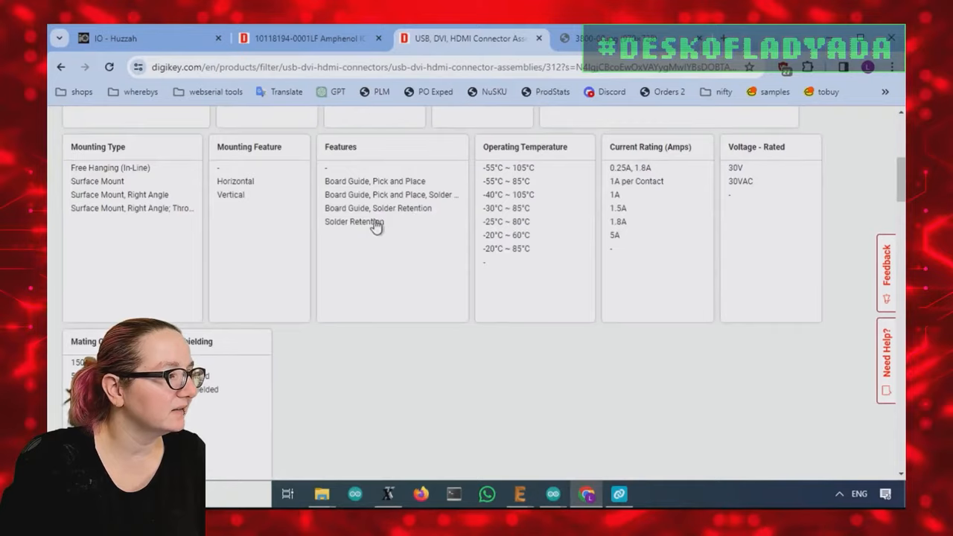
scroll("down", 3)
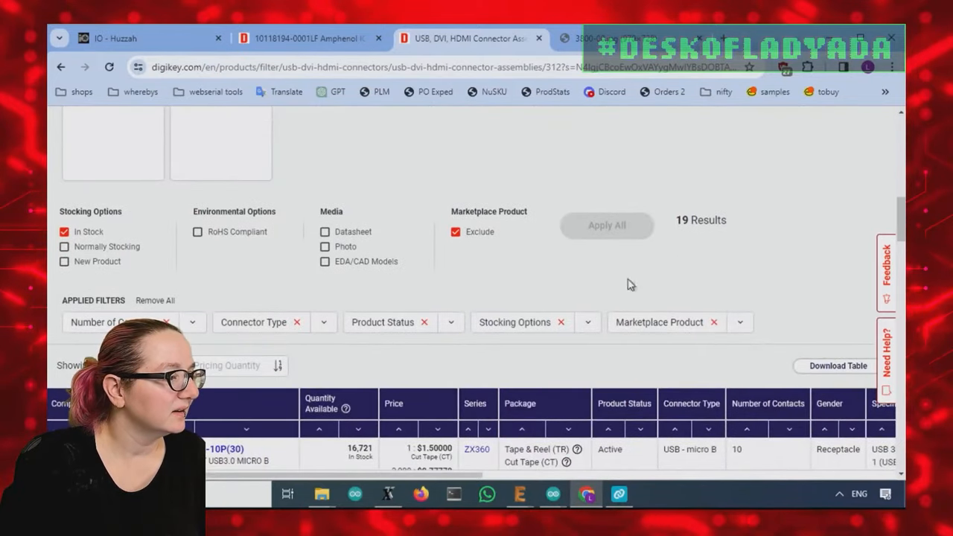
mouse_move(317, 332)
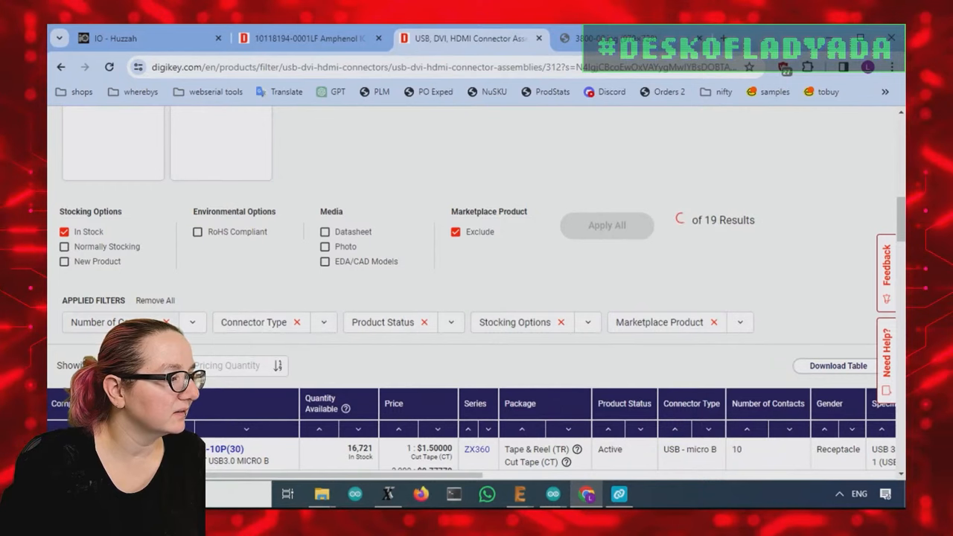
- Keep only 5-contact receptacles (116 results) and review the Mounting Type options
scroll("up", 3)
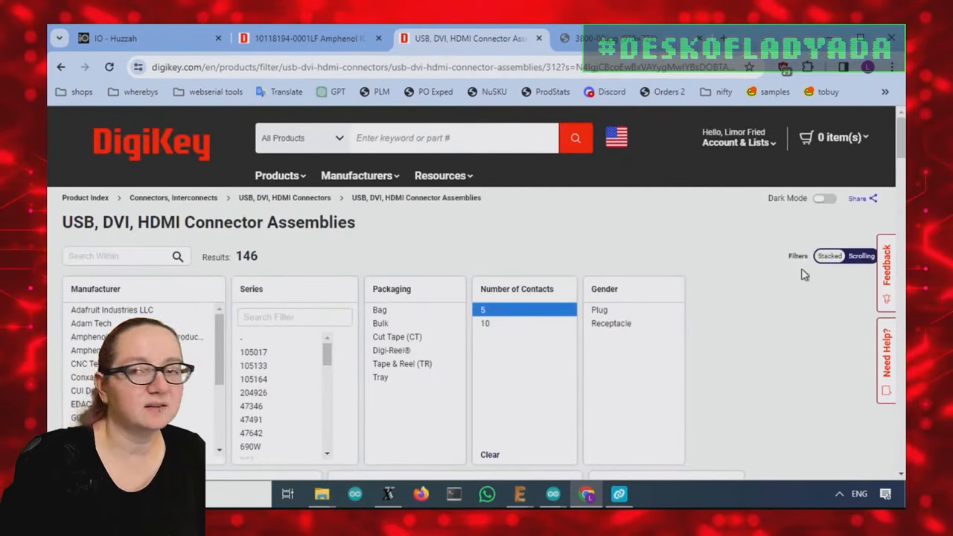
mouse_move(812, 276)
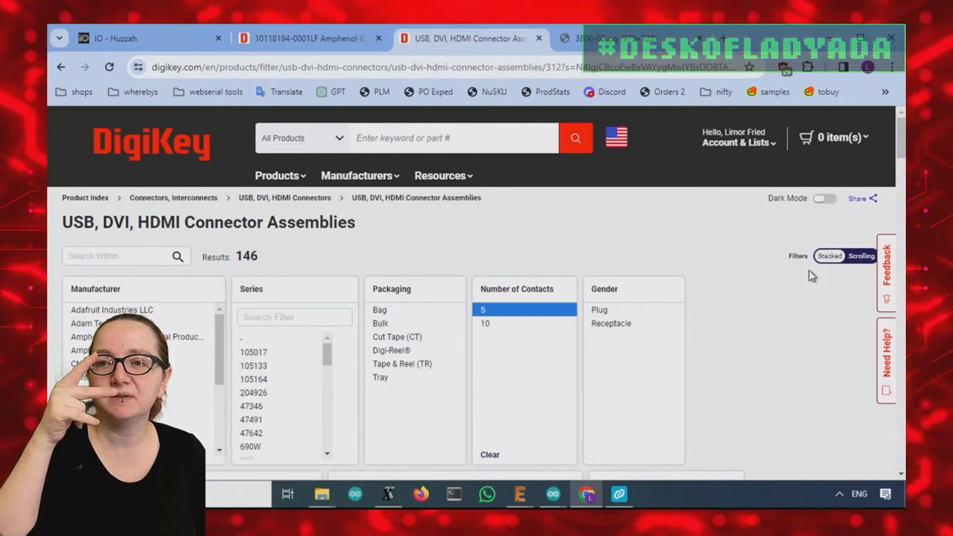
scroll("down", 3)
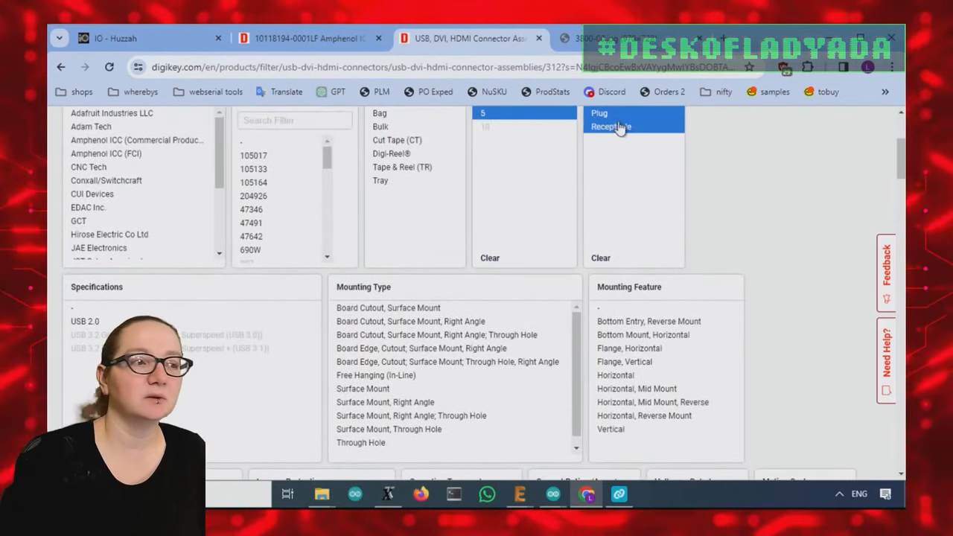
left_click(611, 126)
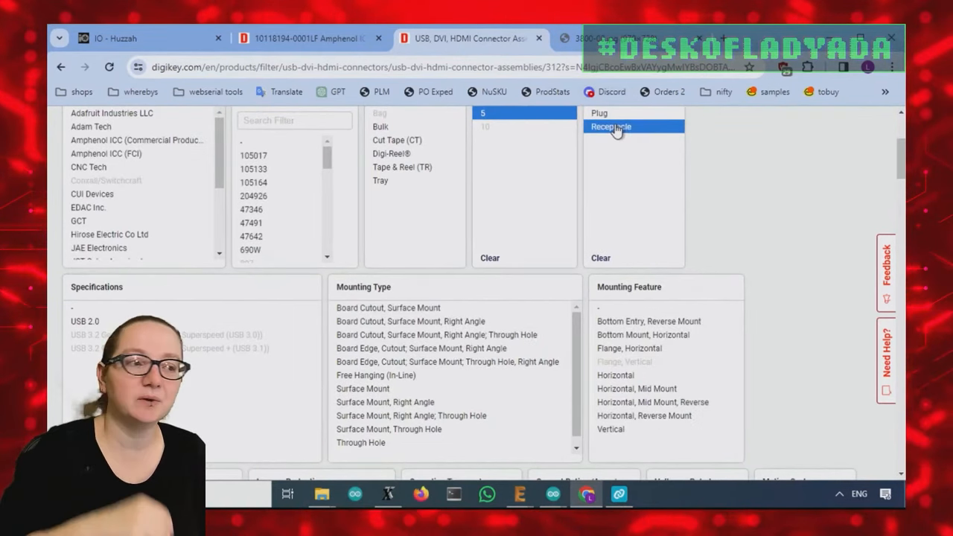
scroll("down", 3)
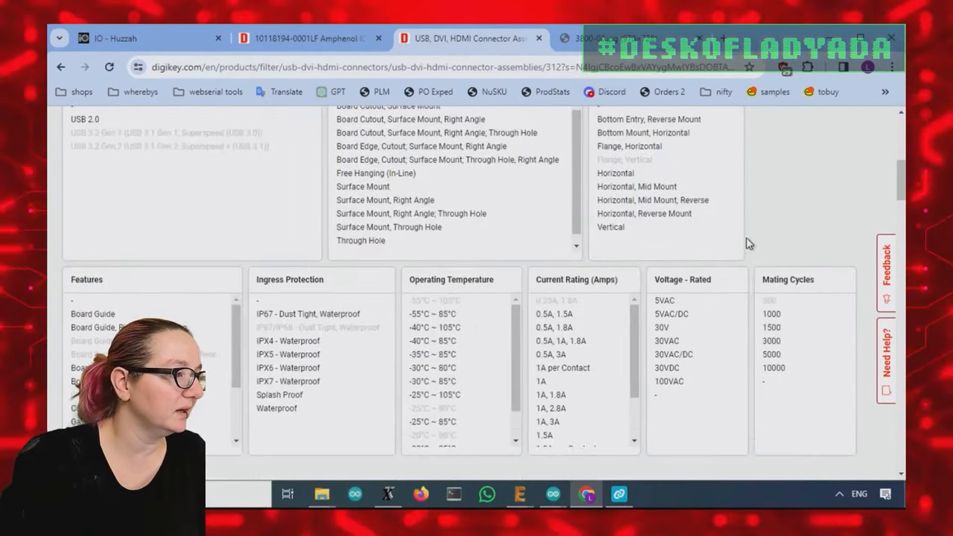
scroll("down", 3)
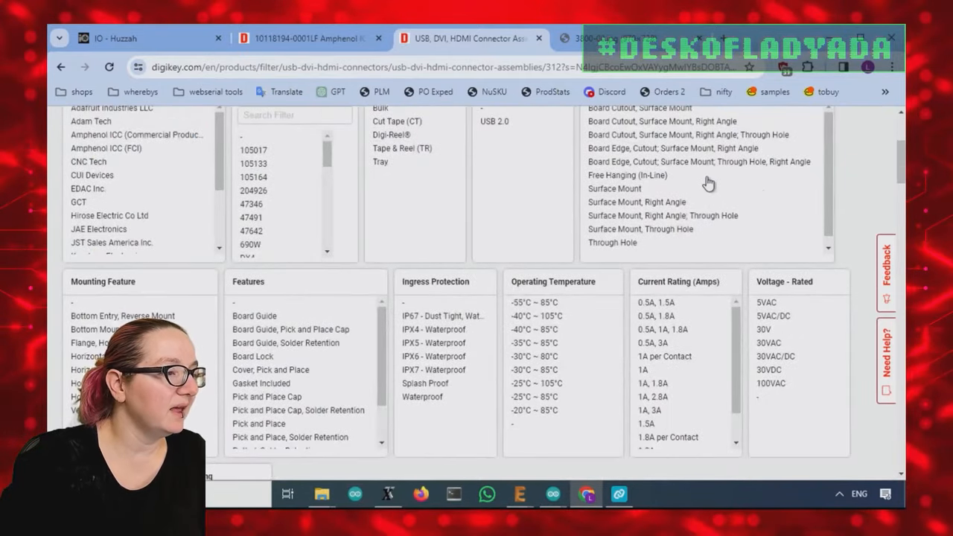
scroll("up", 3)
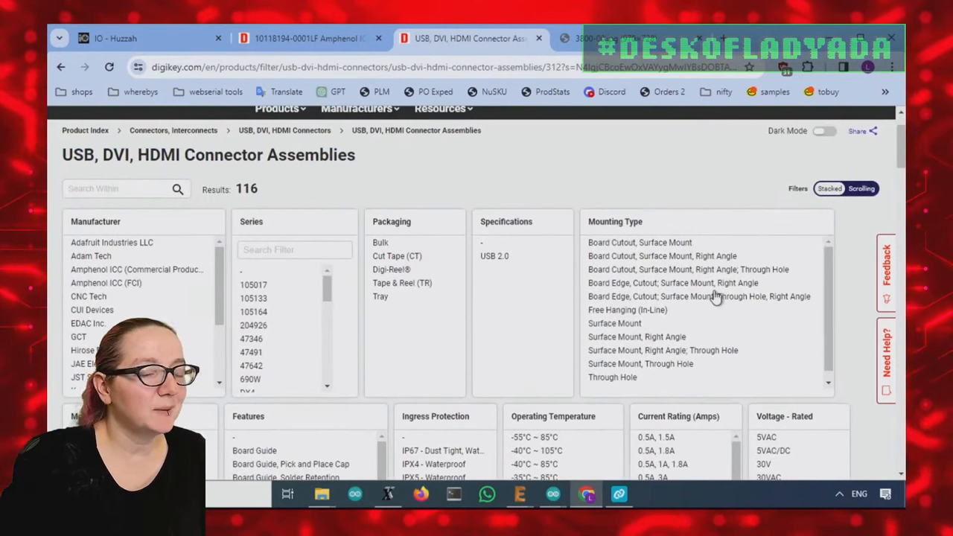
mouse_move(699, 296)
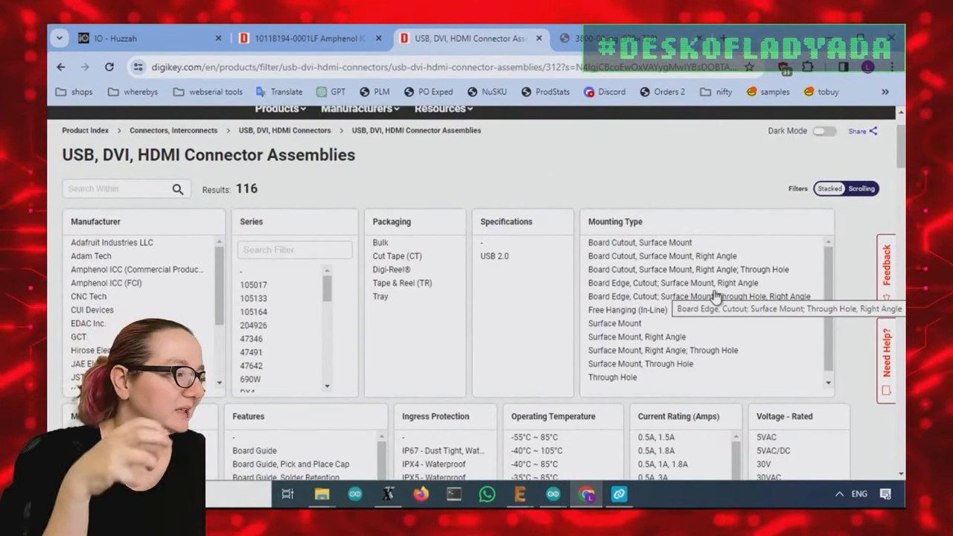
scroll("down", 3)
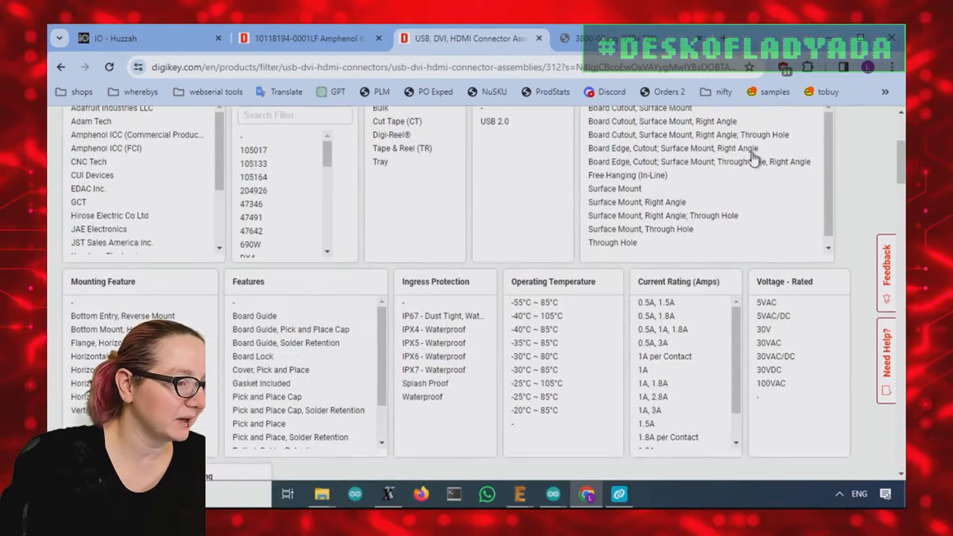
scroll("down", 3)
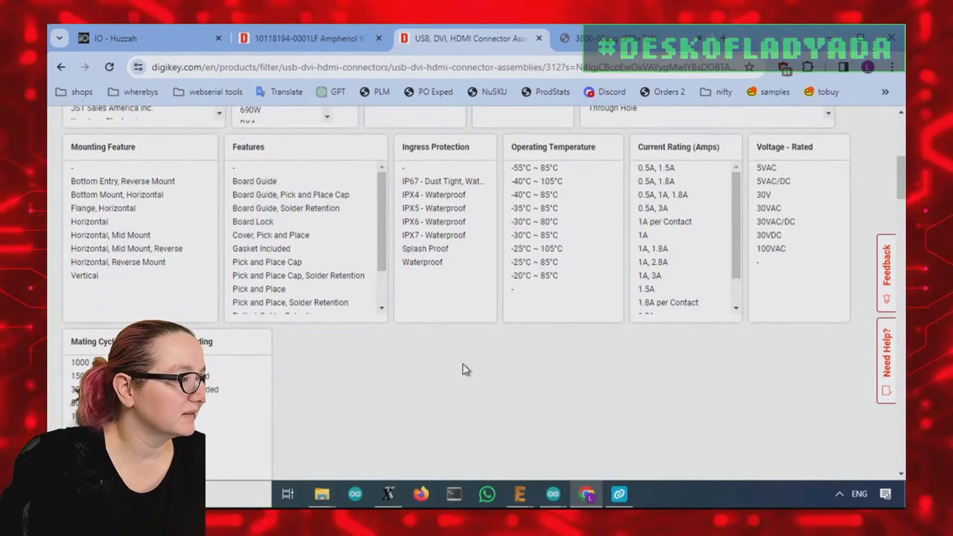
mouse_move(566, 363)
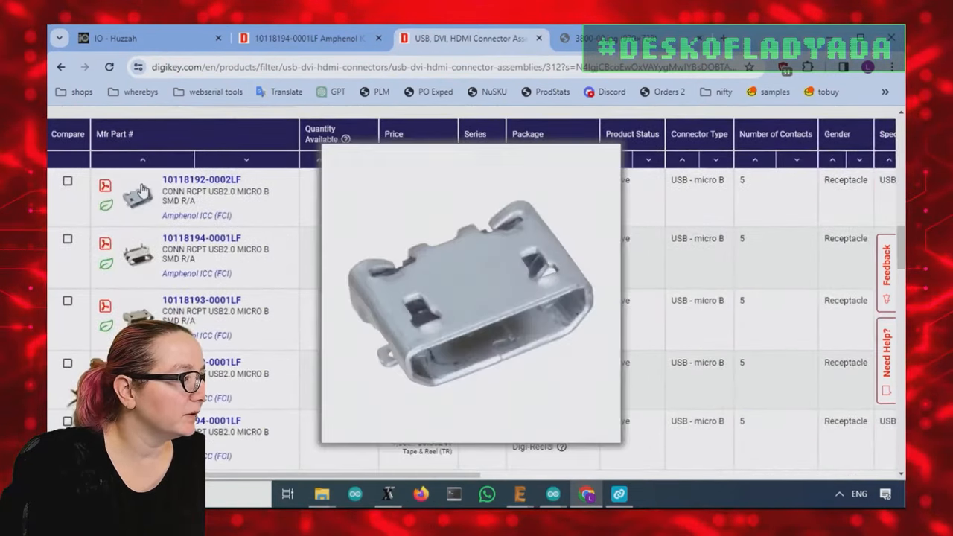
left_click(201, 179)
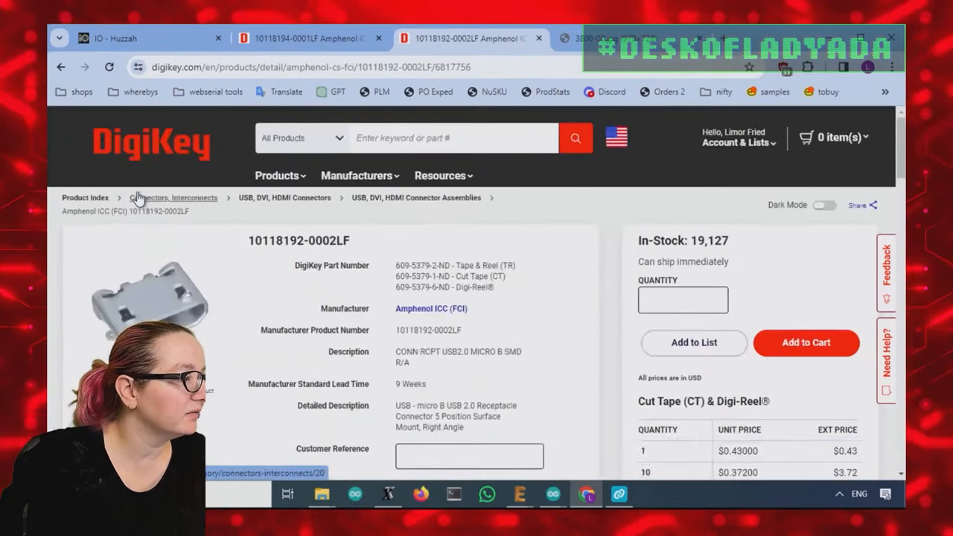
scroll("down", 3)
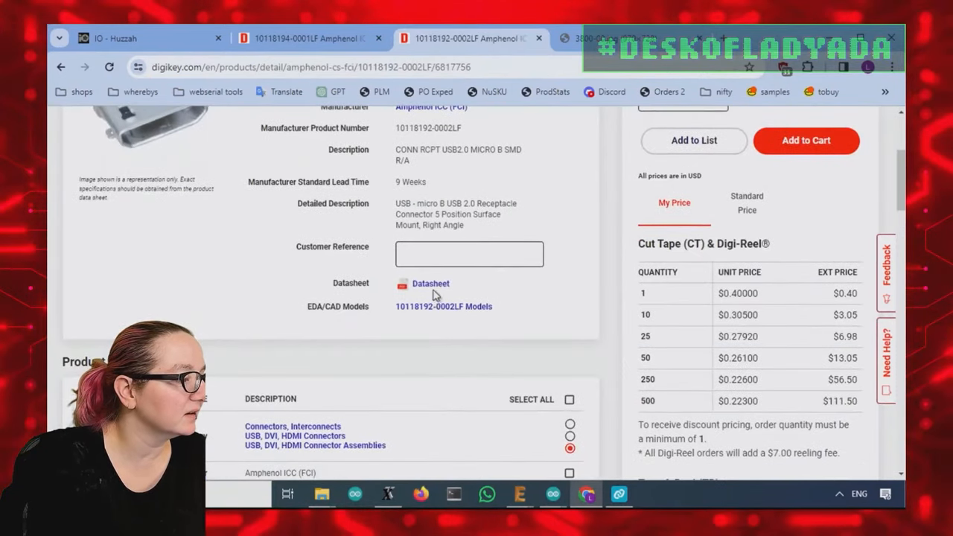
left_click(444, 307)
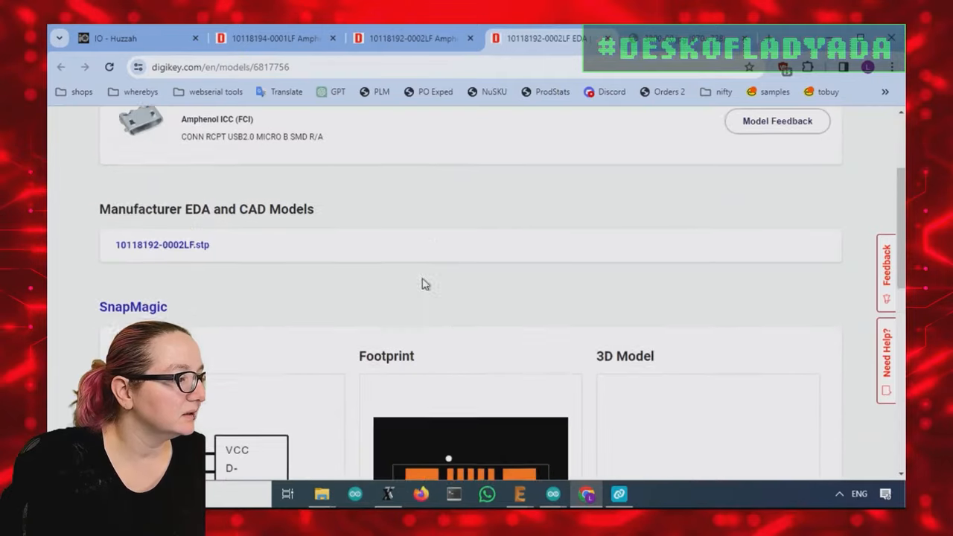
scroll("down", 3)
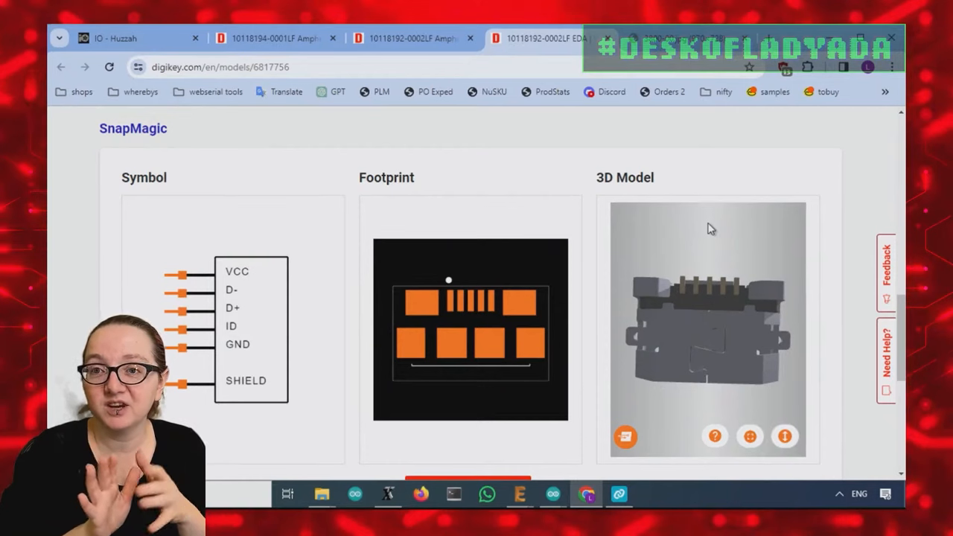
mouse_move(684, 407)
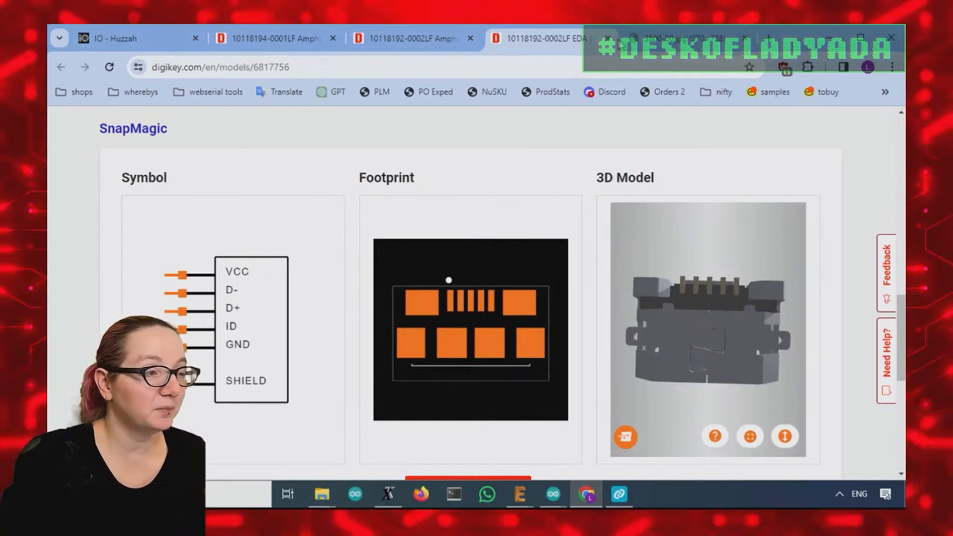
mouse_move(551, 38)
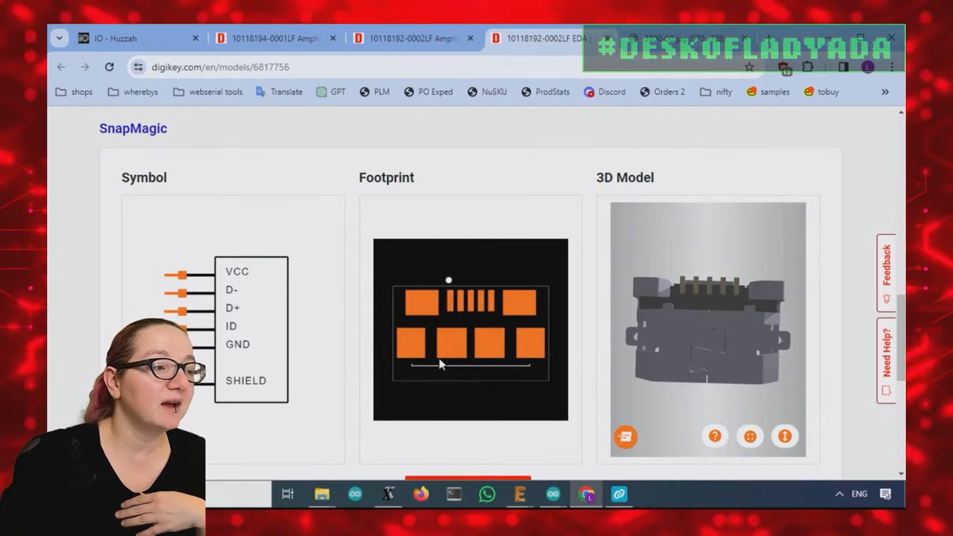
mouse_move(585, 147)
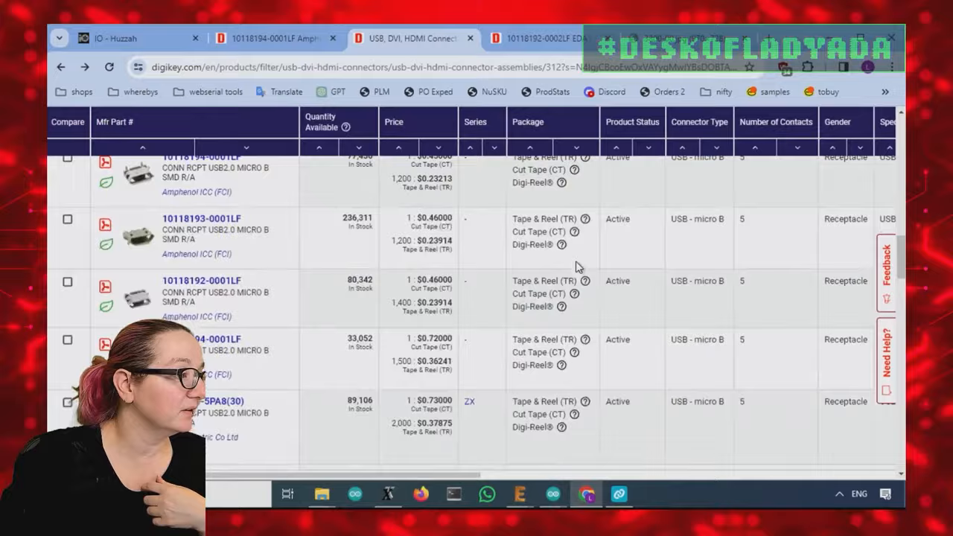
mouse_move(138, 231)
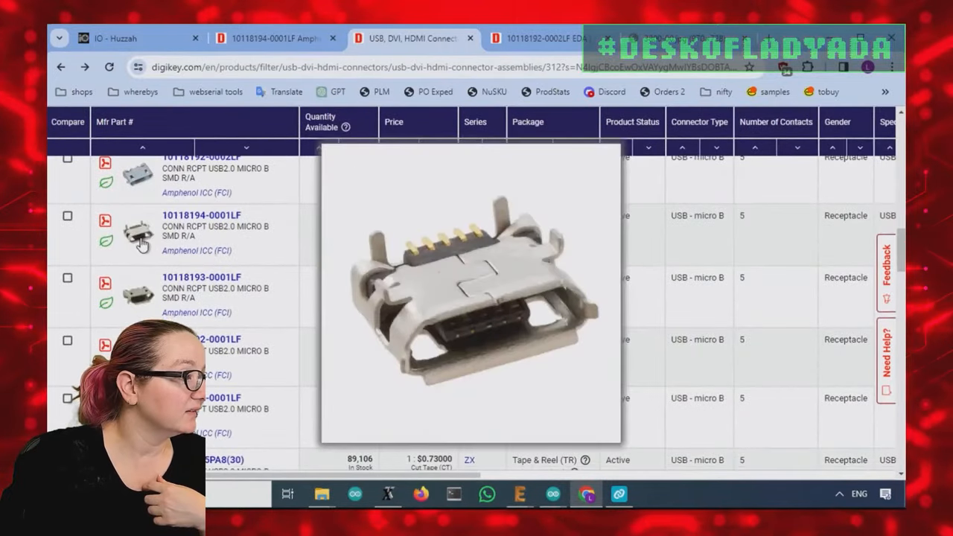
mouse_move(138, 234)
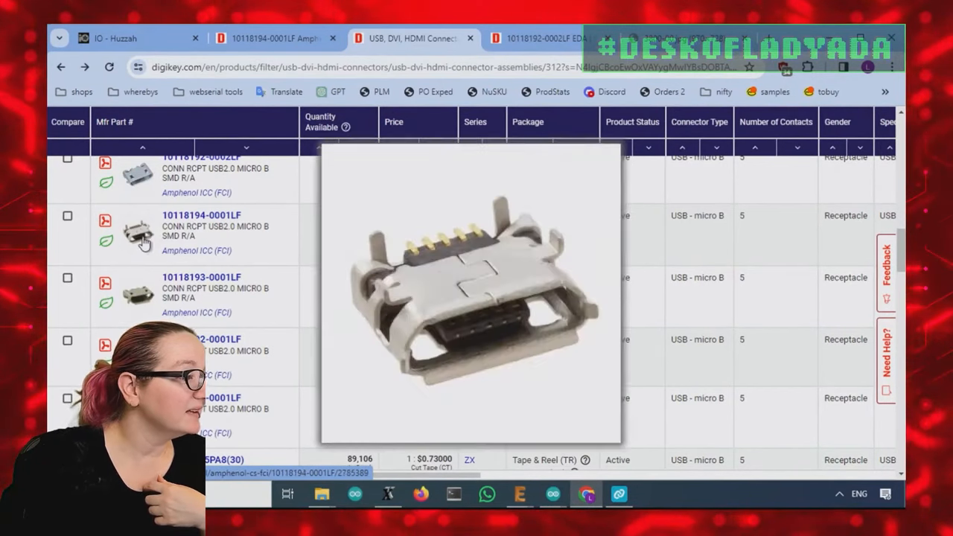
mouse_move(141, 238)
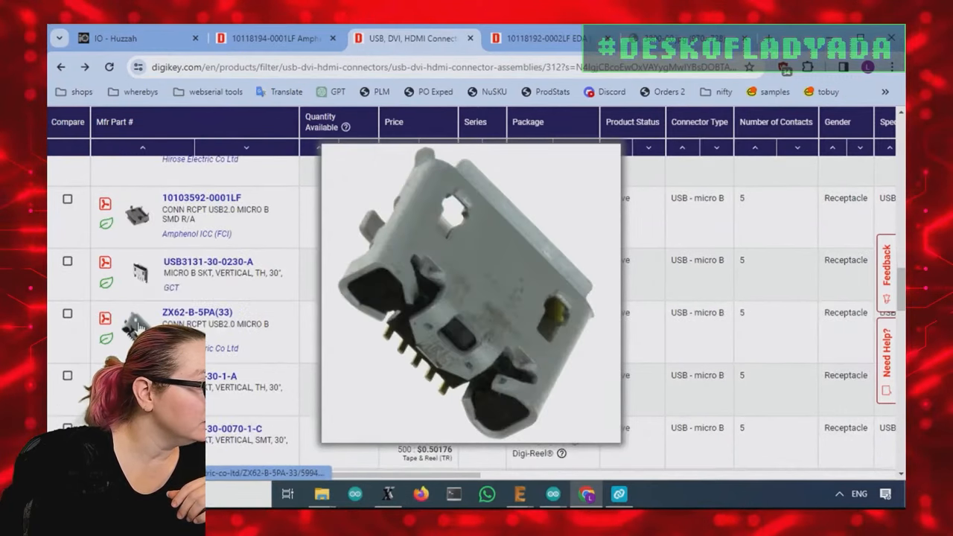
mouse_move(216, 382)
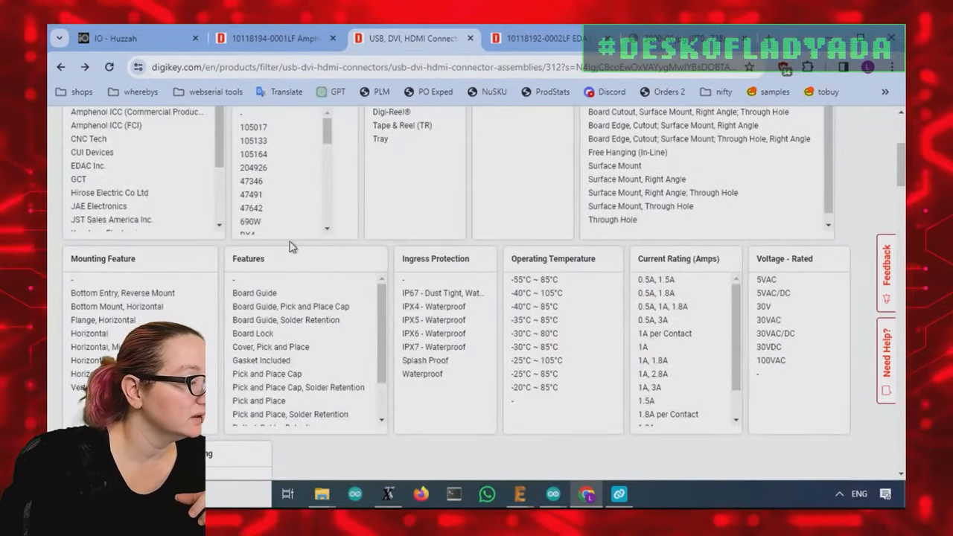
- Pick Mounting Feature options and scroll to the refreshed Molex and CUI Devices listings
scroll("down", 3)
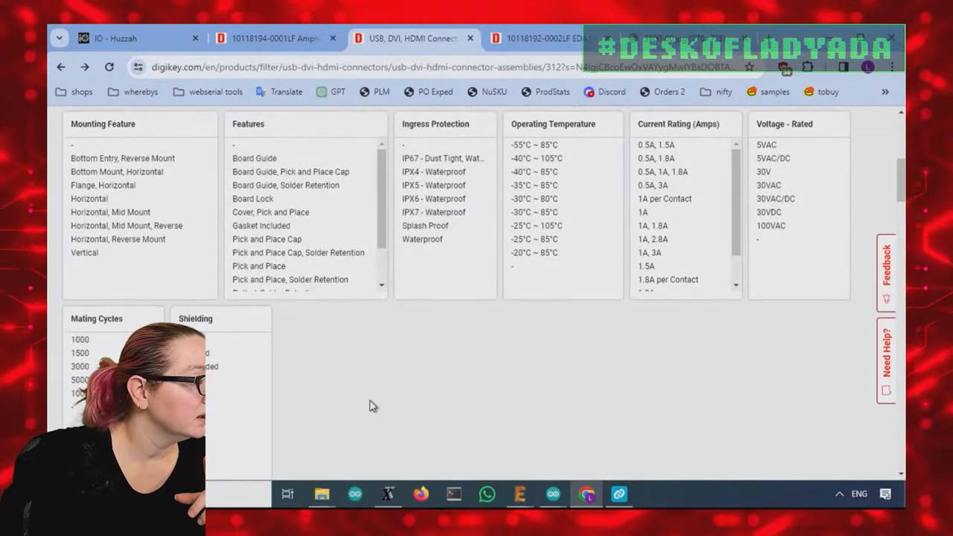
scroll("up", 3)
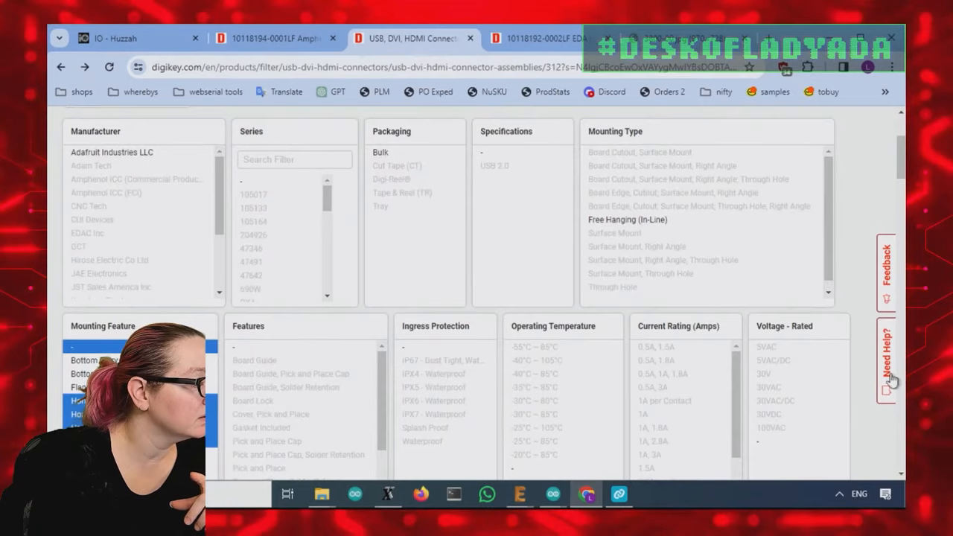
scroll("down", 3)
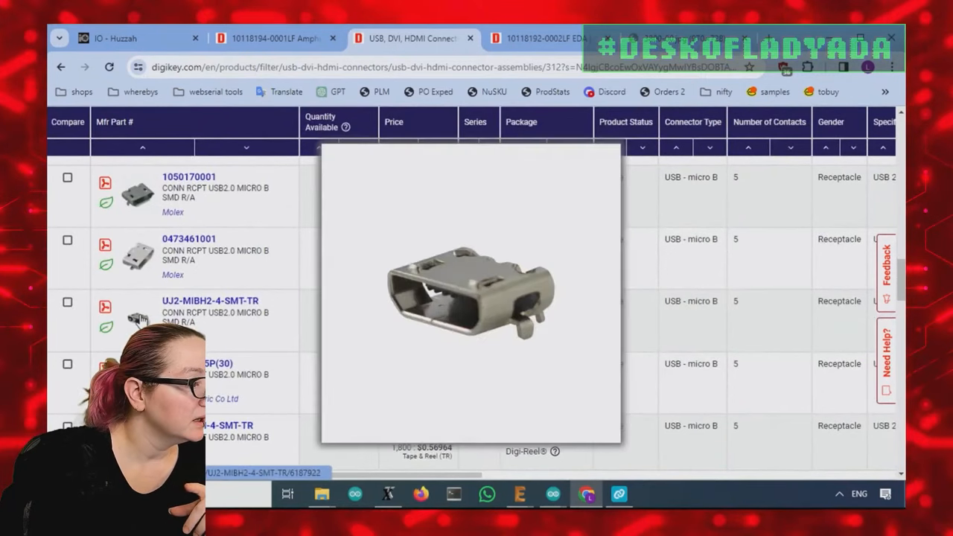
- Compare the listed receptacles and open the CUI Devices UJ2-MIBH2-4-SMT-TR product page
scroll("down", 3)
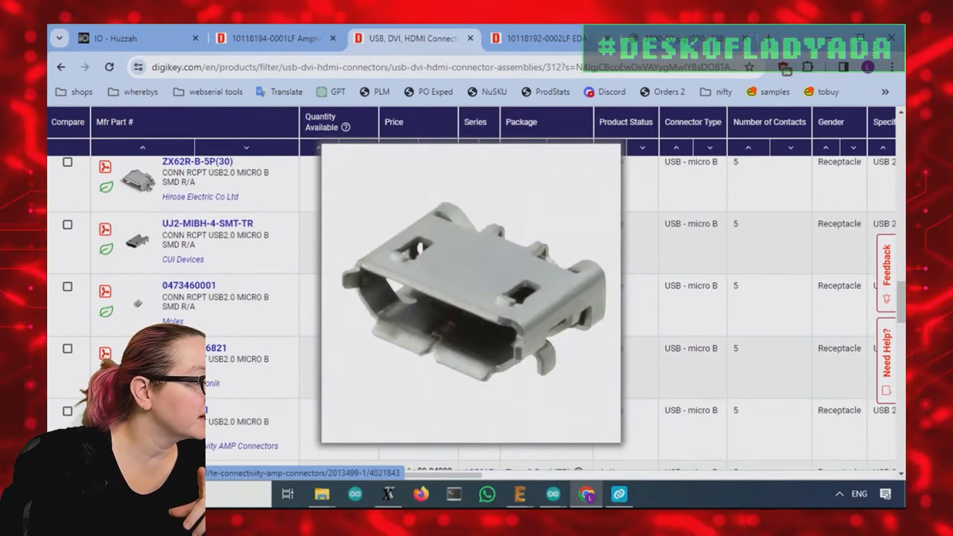
scroll("down", 3)
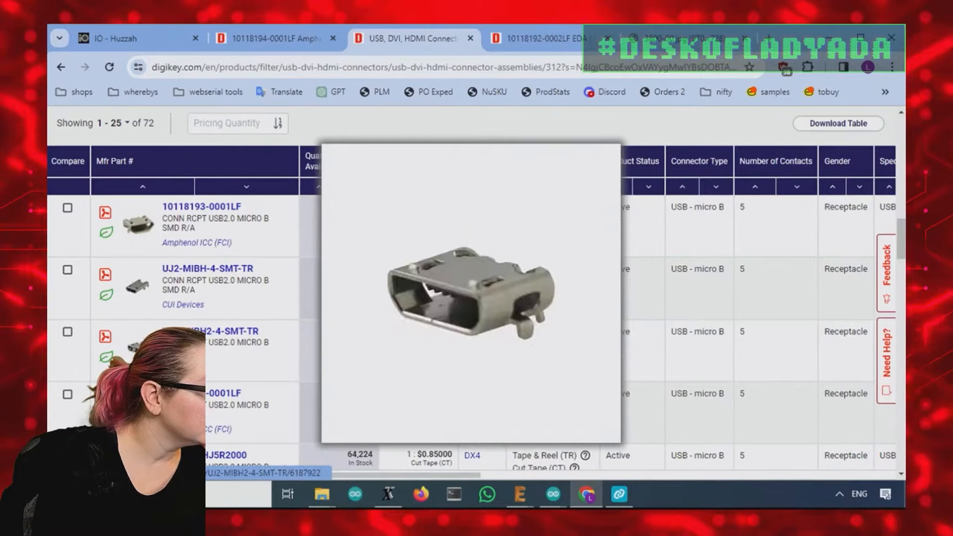
left_click(207, 269)
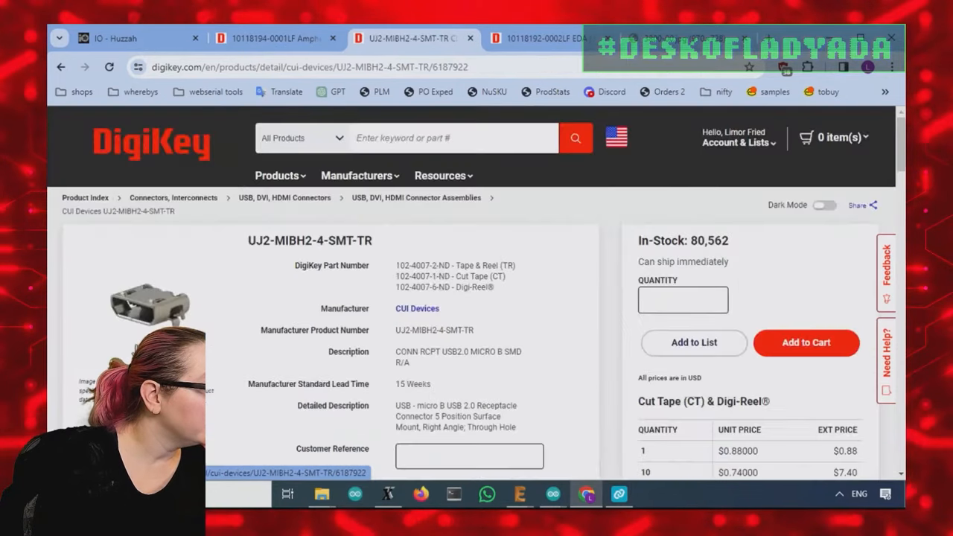
- Open the UJ2-MIBH2-4-SMT-TR models page showing its Ultra Librarian four-tab footprint
scroll("down", 3)
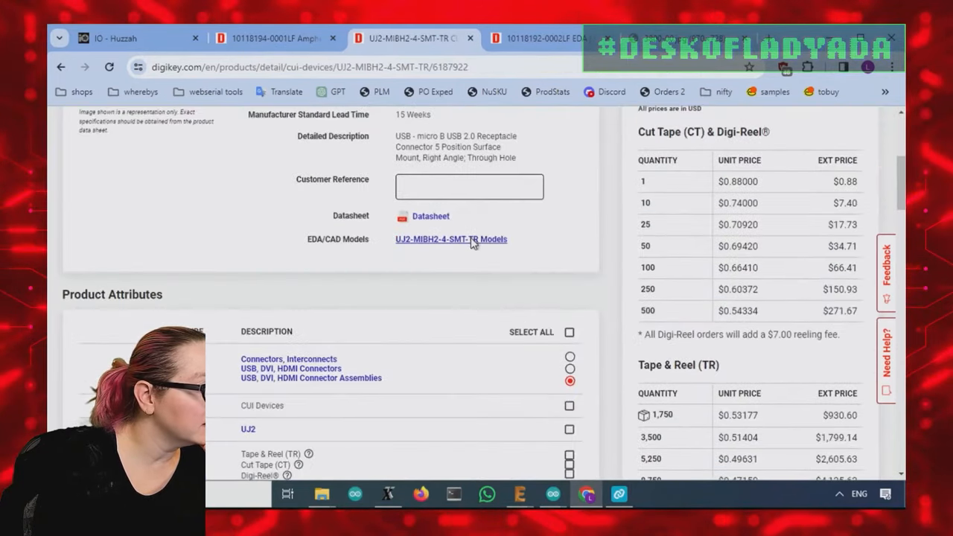
left_click(451, 239)
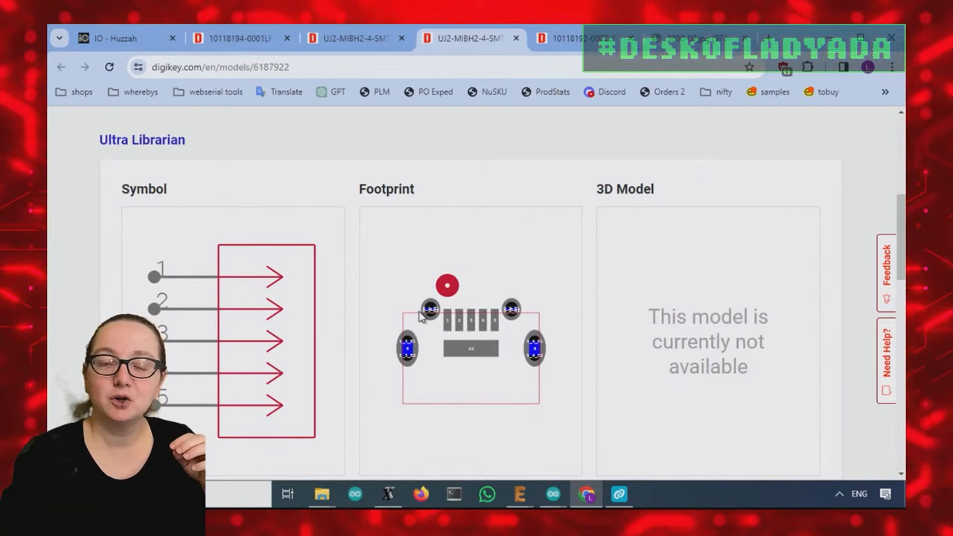
mouse_move(522, 328)
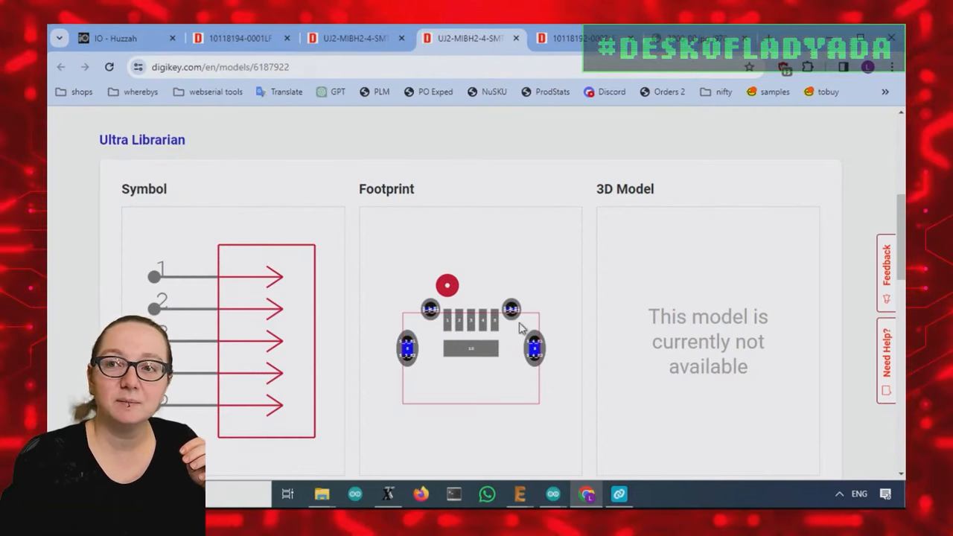
mouse_move(436, 326)
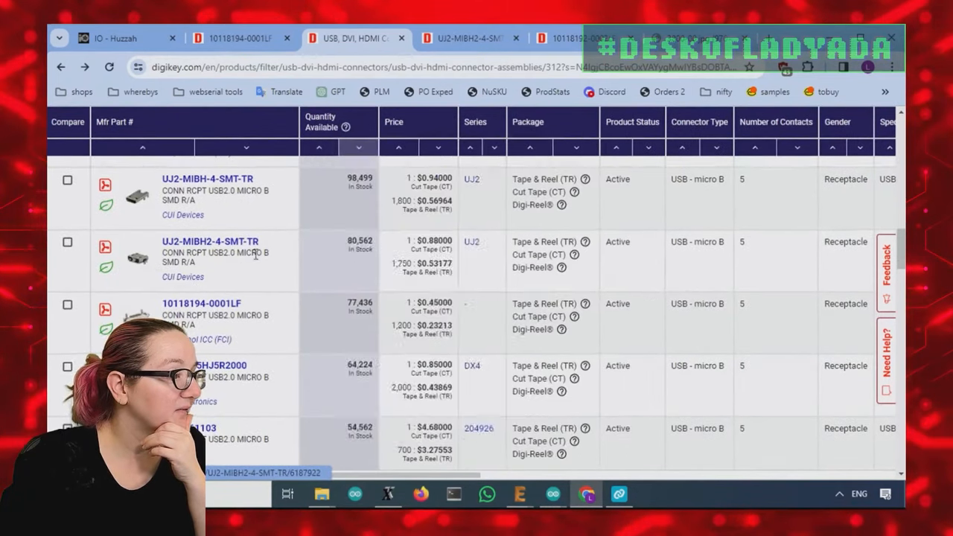
- Open the Amphenol 10118193 receptacle to compare its two-tab footprint
left_click(201, 303)
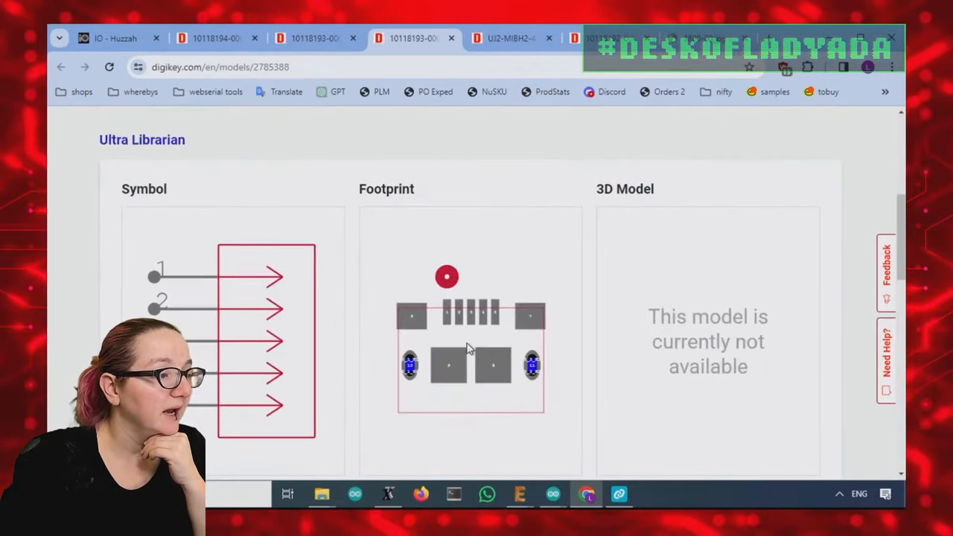
mouse_move(528, 315)
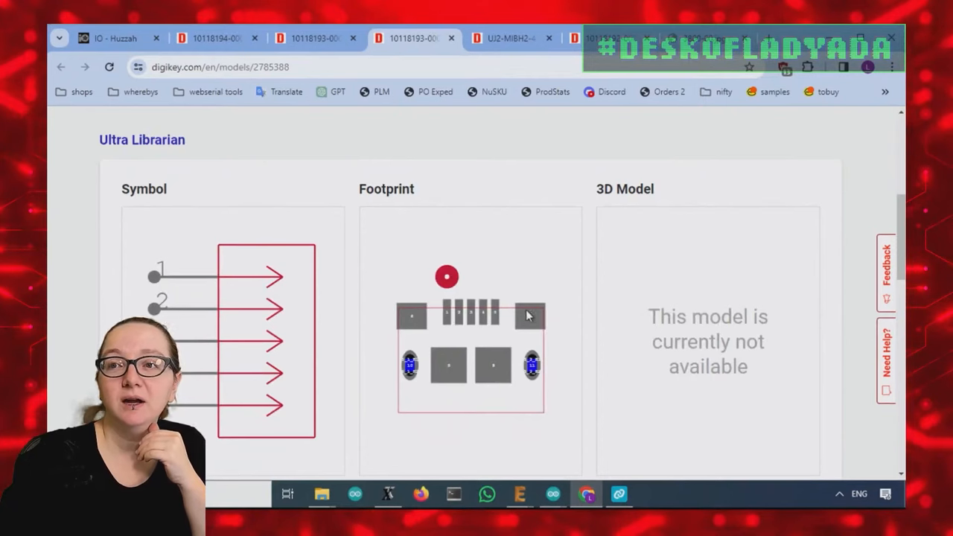
mouse_move(533, 304)
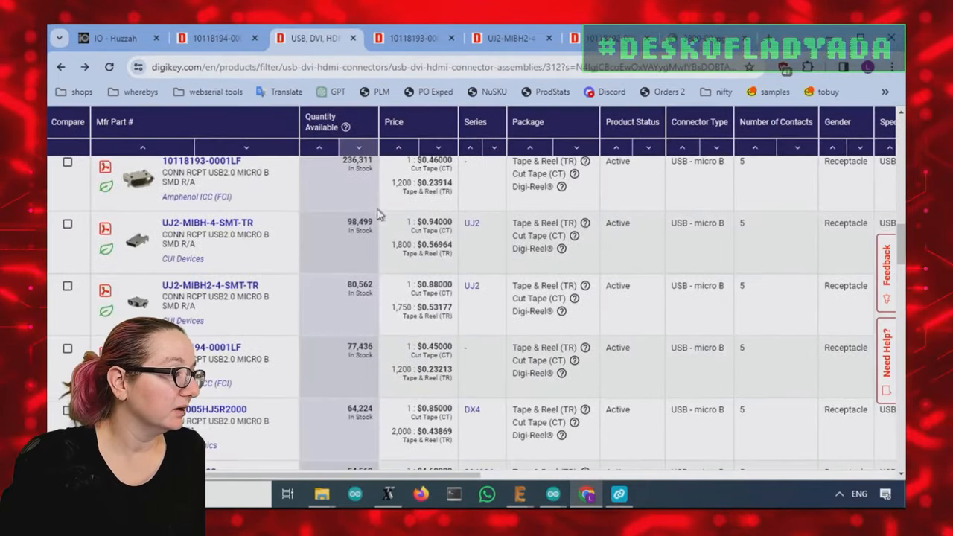
scroll("down", 3)
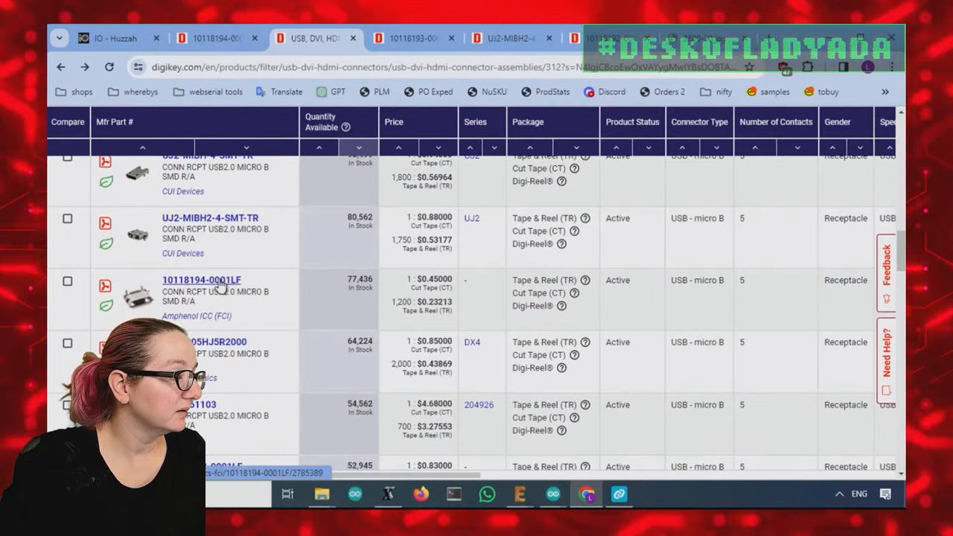
left_click(201, 279)
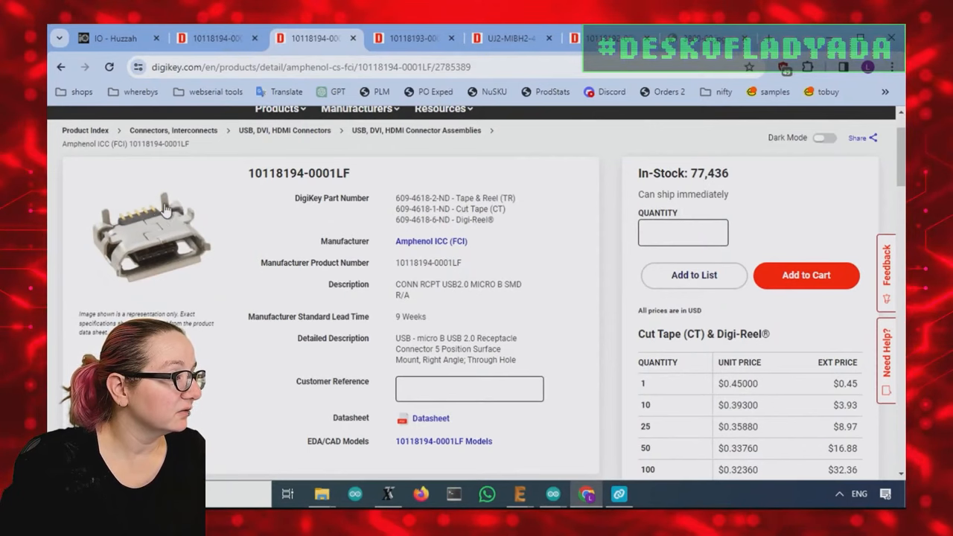
mouse_move(140, 234)
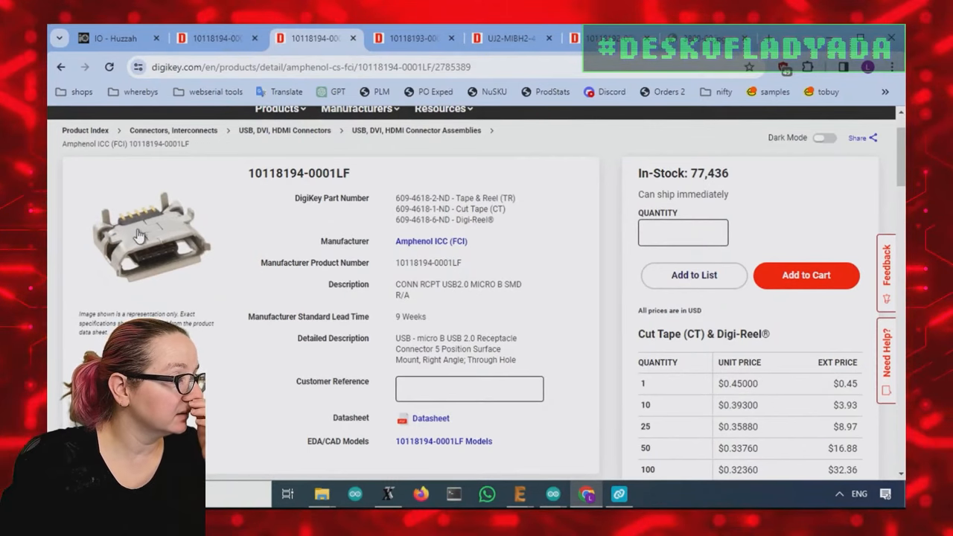
scroll("down", 3)
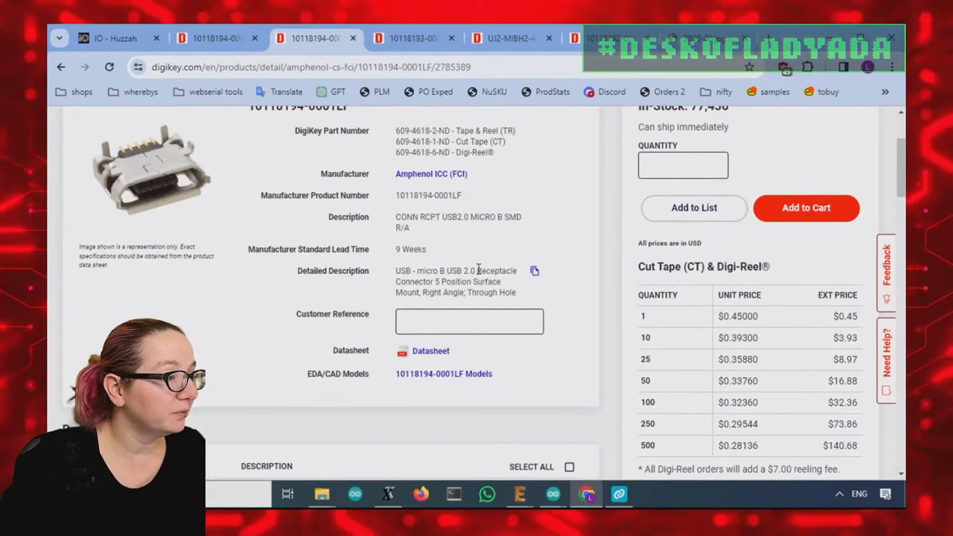
scroll("up", 3)
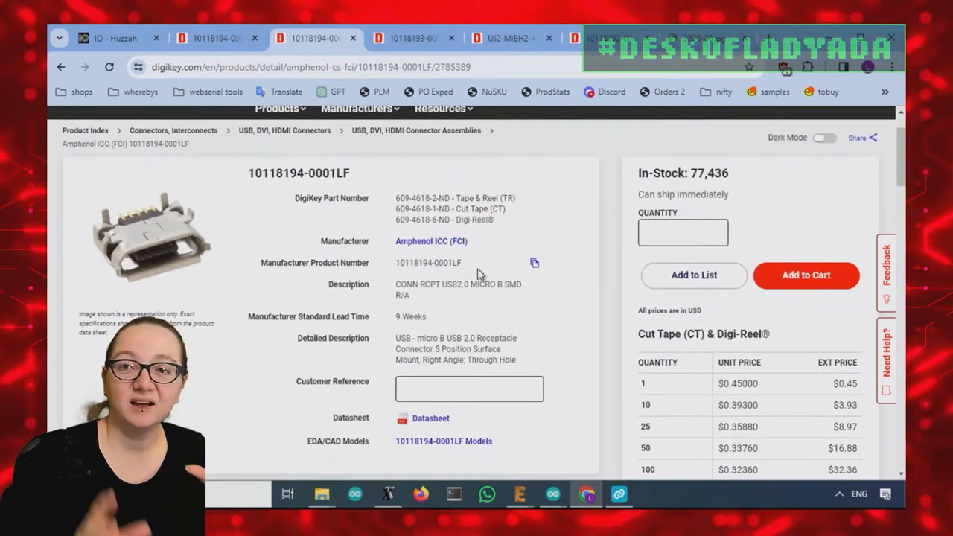